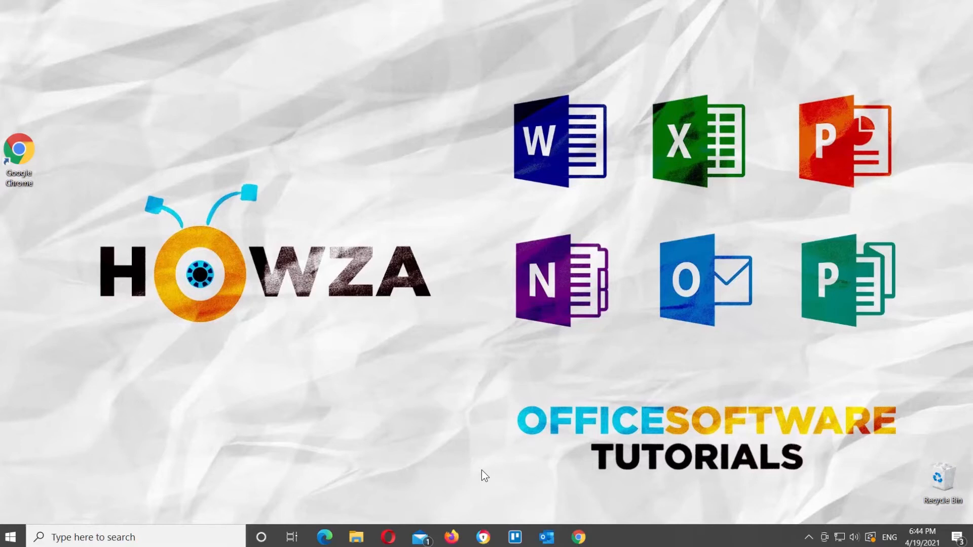
pyautogui.moveTo(548, 535)
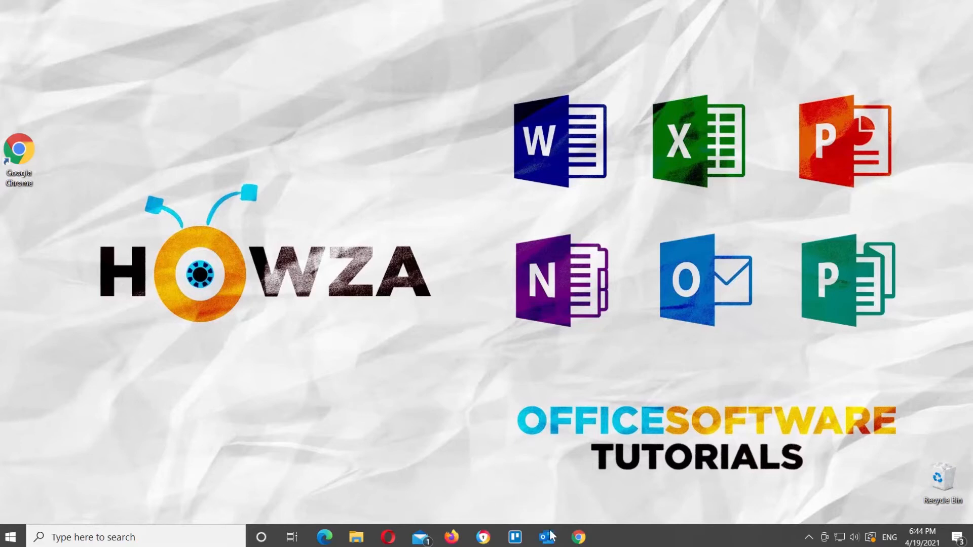
# Switch to Chrome showing the HowzaTv Google Docs document.
pyautogui.click(576, 537)
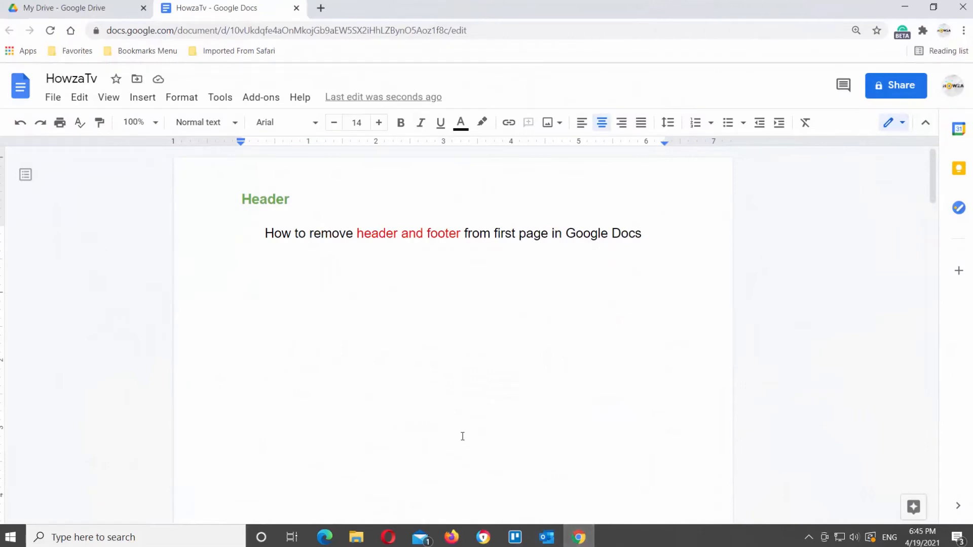
pyautogui.moveTo(370, 166)
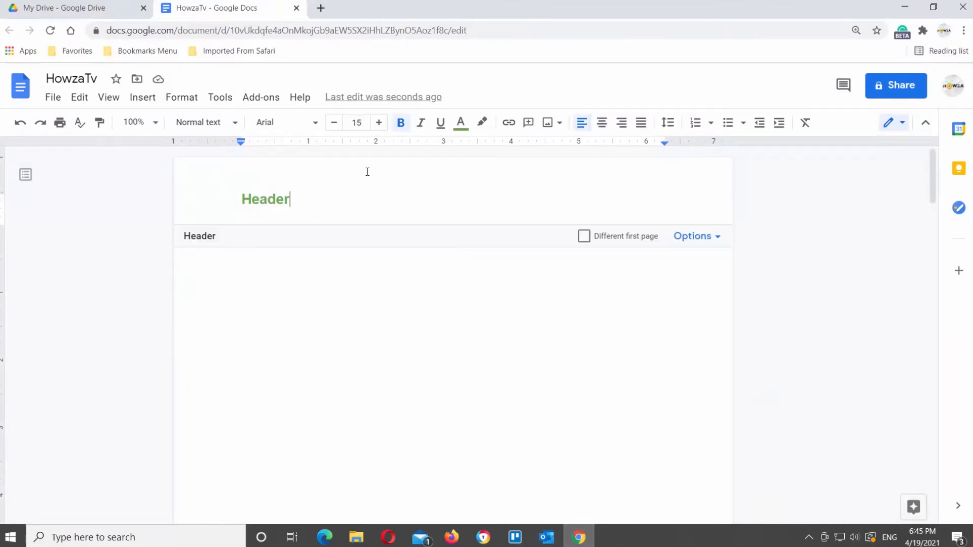
pyautogui.moveTo(548, 219)
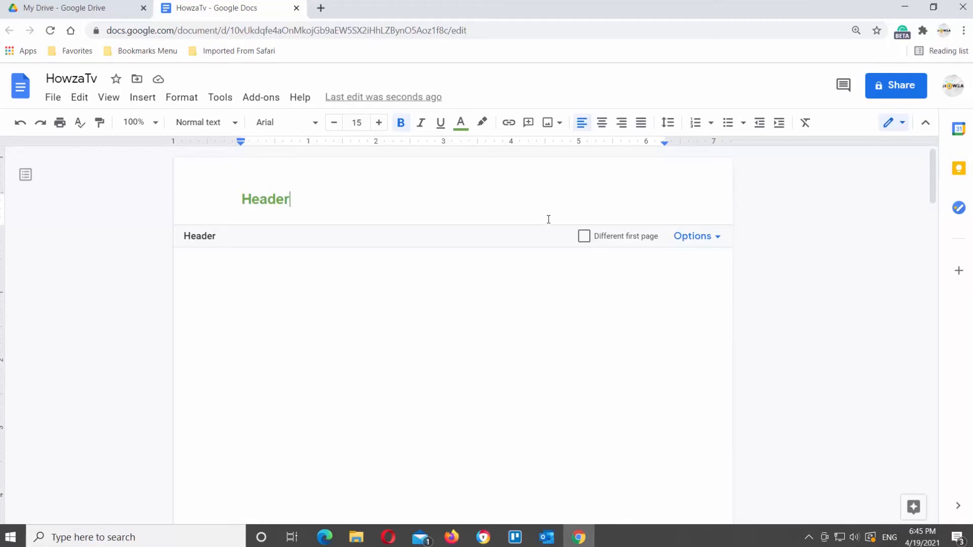
# Enable 'Different first page' on the header so page 1's header is blank.
pyautogui.click(583, 236)
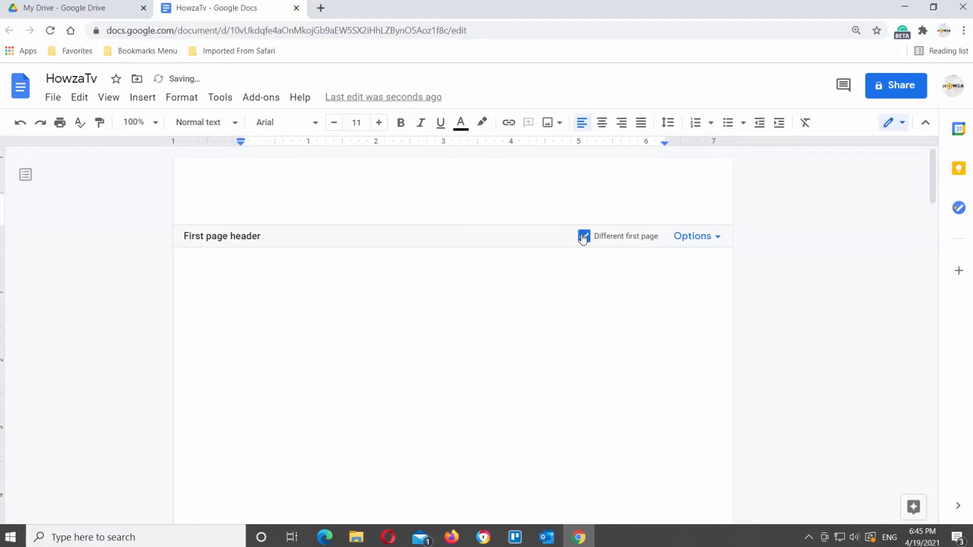
pyautogui.click(583, 235)
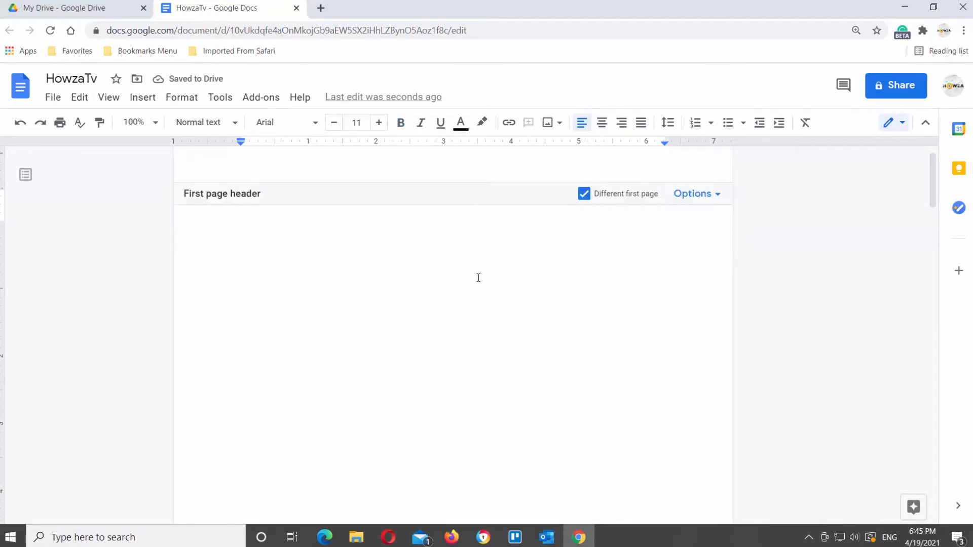
# Scroll down to the Footer at the bottom of page 1.
pyautogui.scroll(-3)
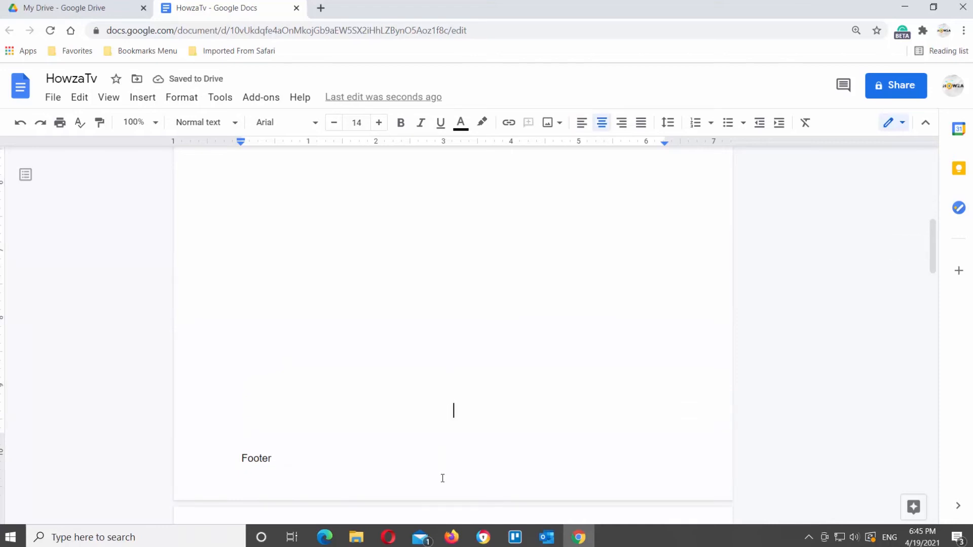
# Compare pages: page 1 shows no header, page 2 still shows 'Header'.
pyautogui.click(583, 420)
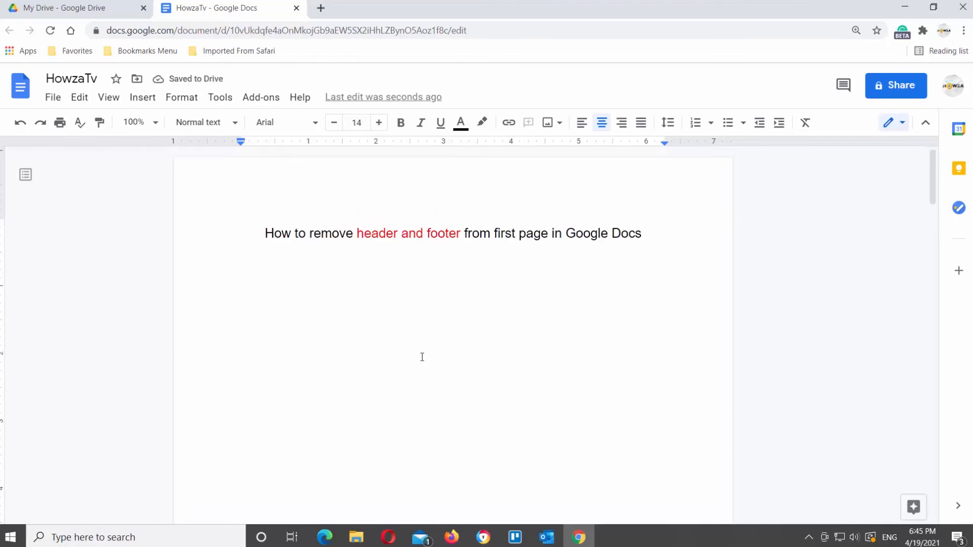
pyautogui.scroll(-3)
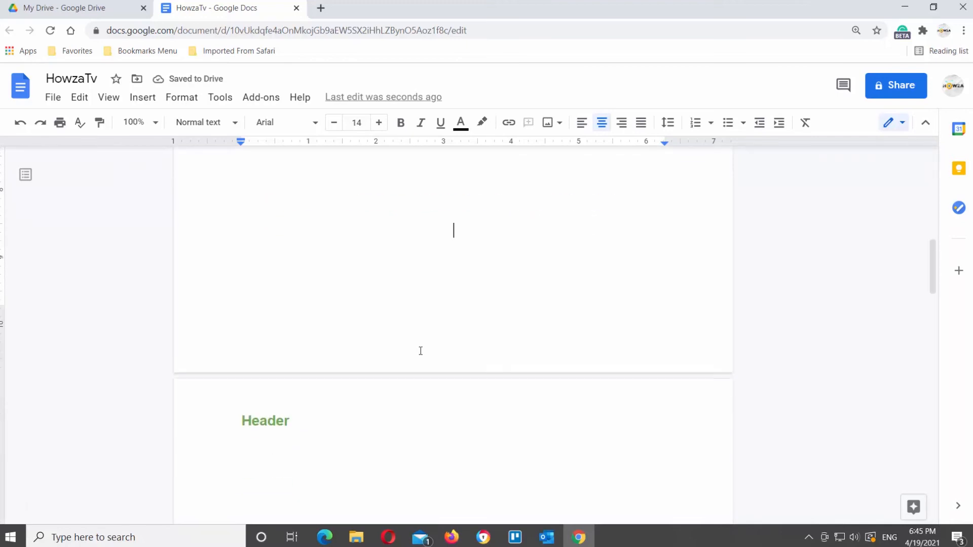